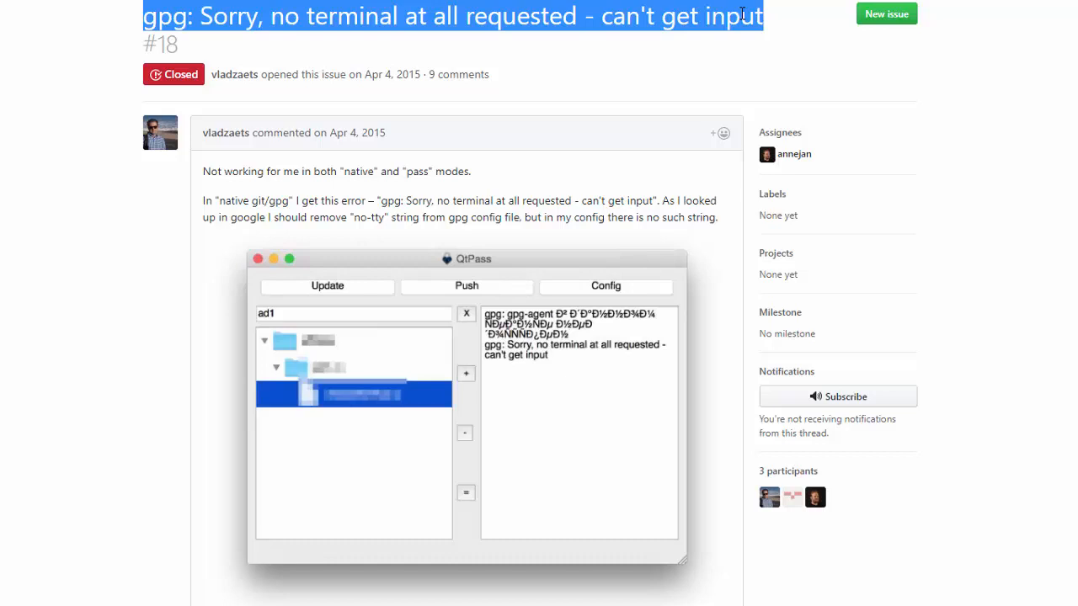
pyautogui.moveTo(724, 26)
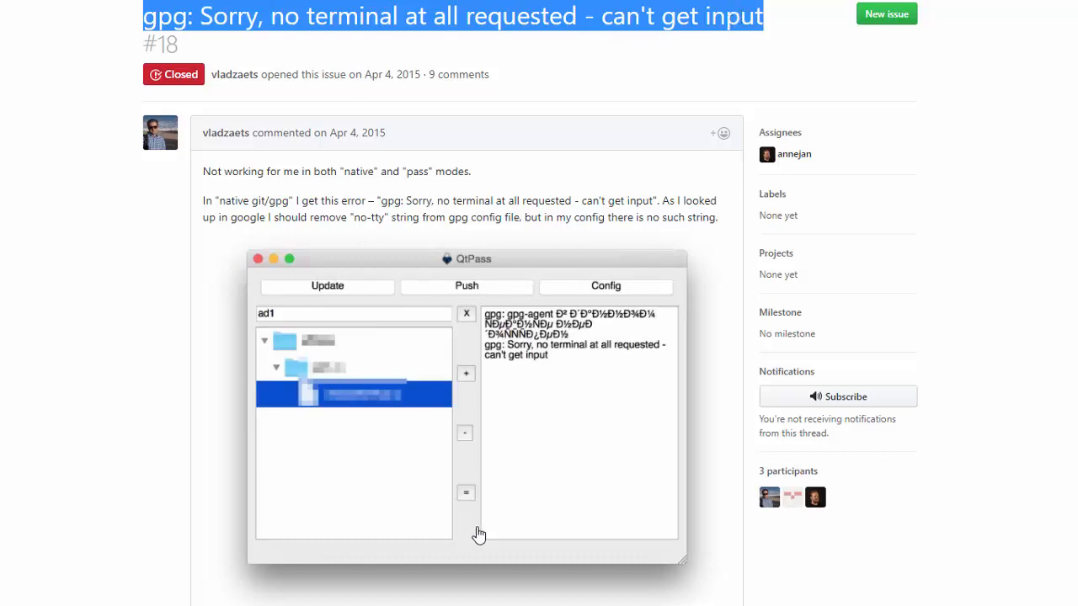
pyautogui.moveTo(627, 377)
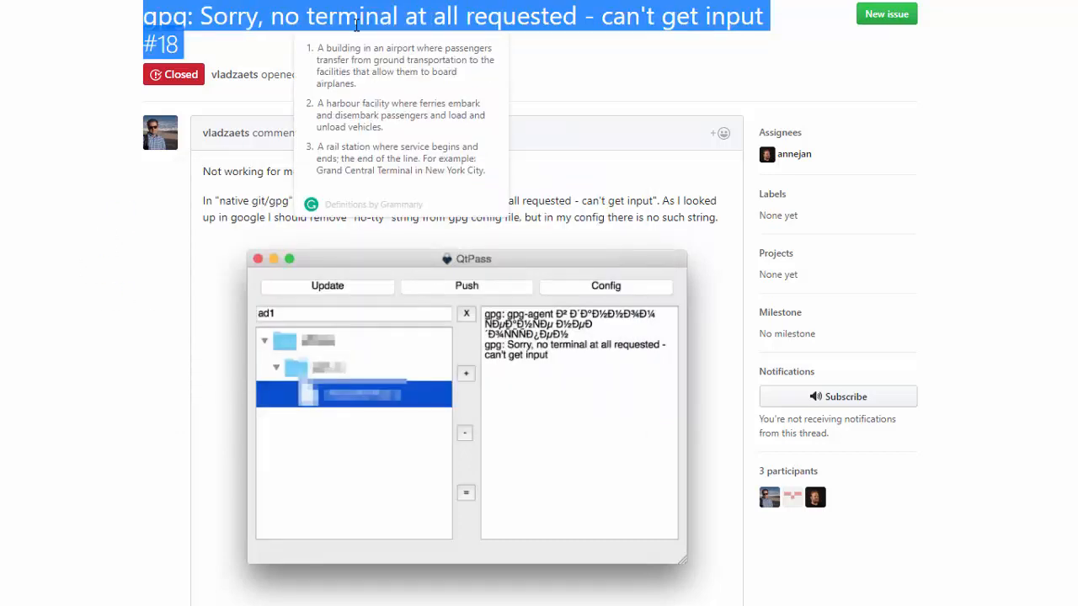
pyautogui.moveTo(649, 30)
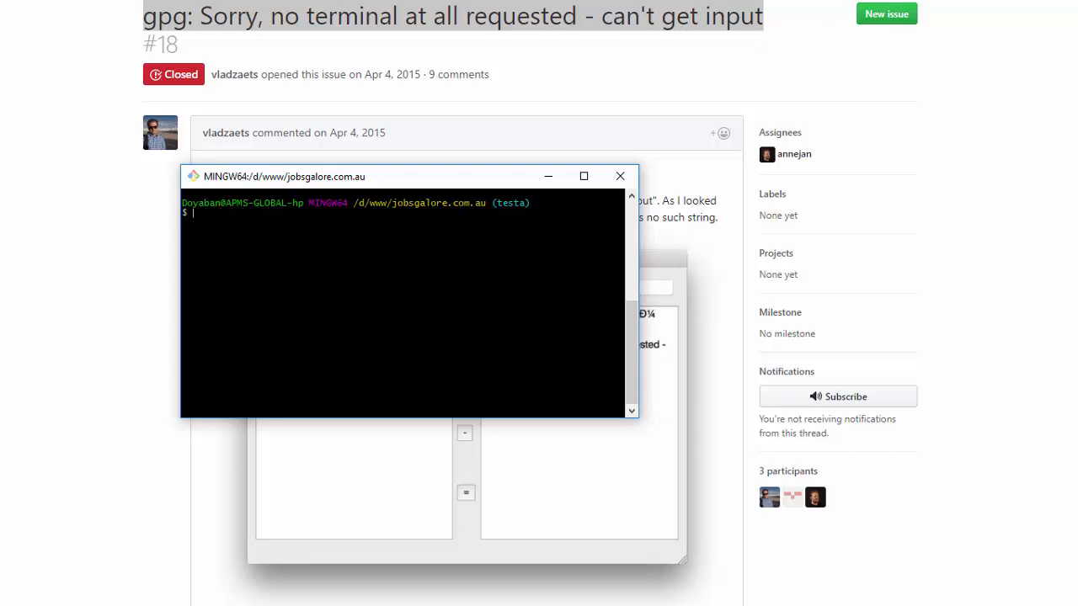
pyautogui.write("gpg: Sorry, no terminal at all requested - can't get input")
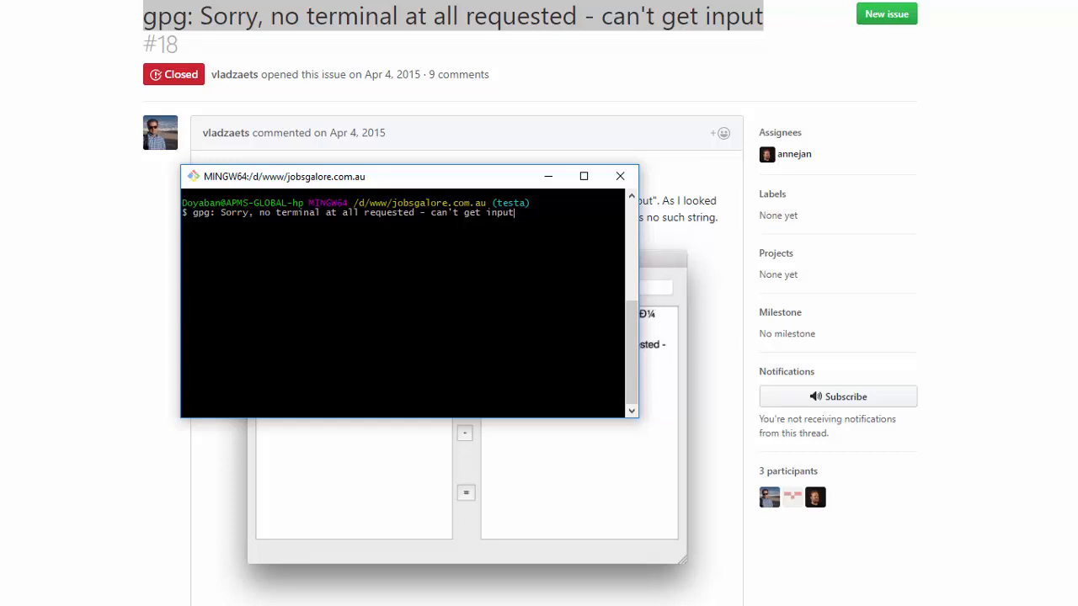
pyautogui.press('Backspace')
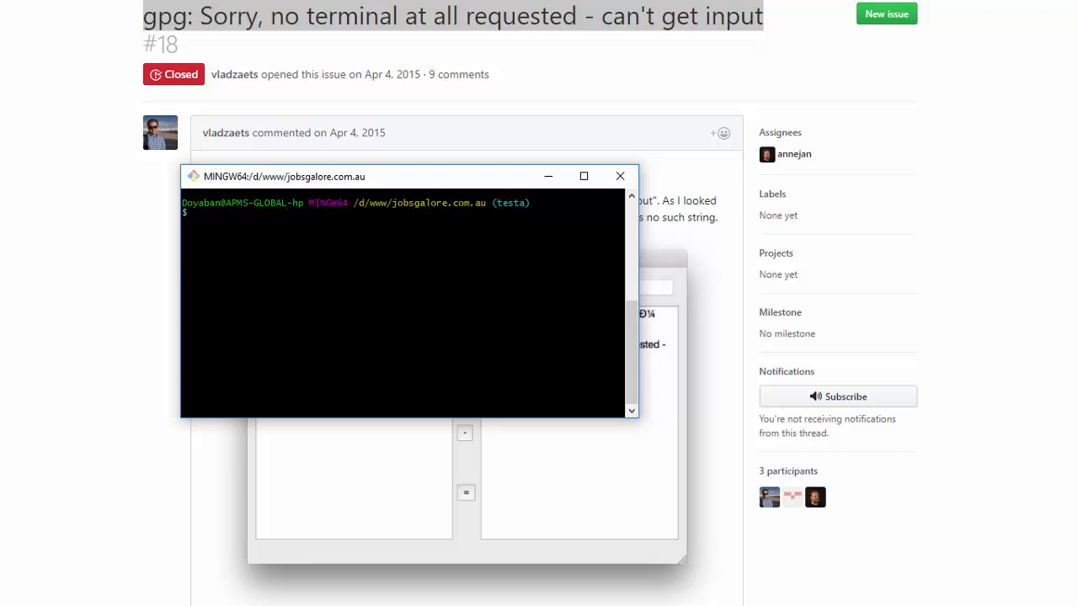
# Step: Disable commit GPG signing for the repository with 'git config commit.gpgsign false'
pyautogui.write('git config commit.gpgsign false')
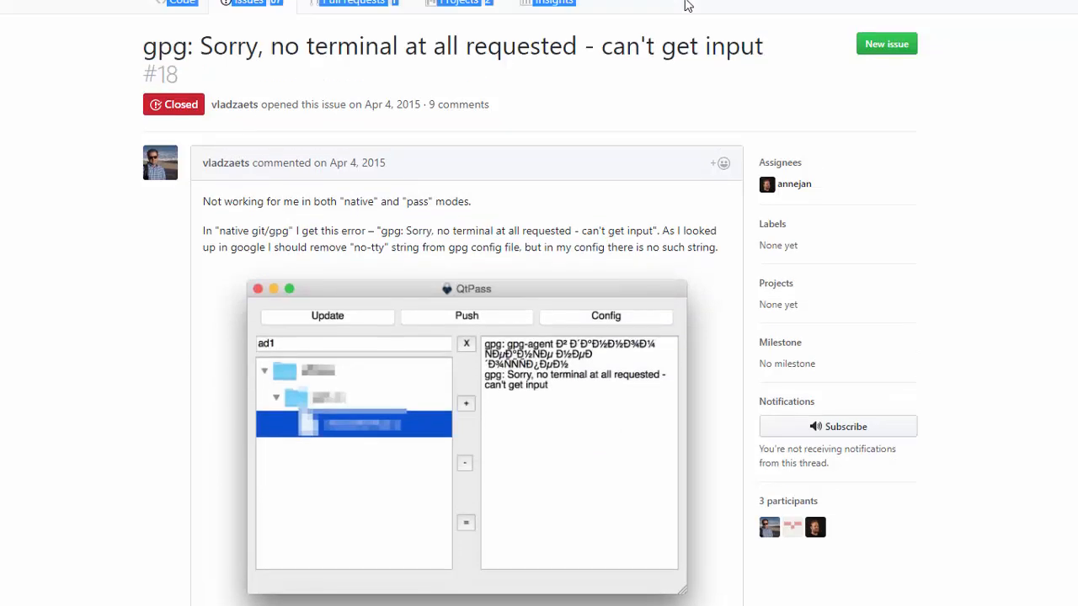
pyautogui.scroll(3)
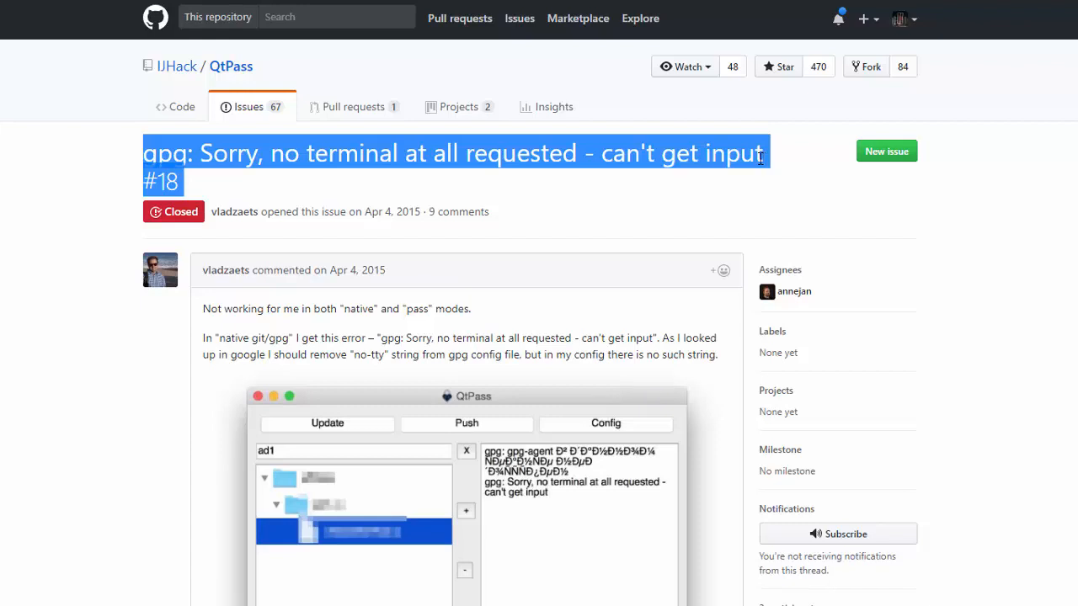
pyautogui.moveTo(767, 162)
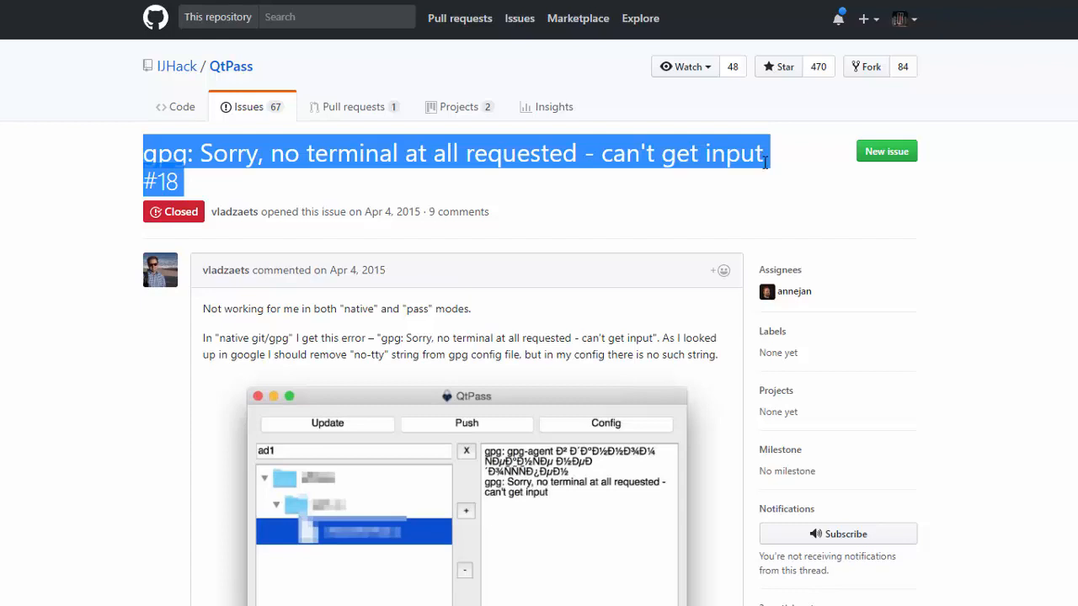